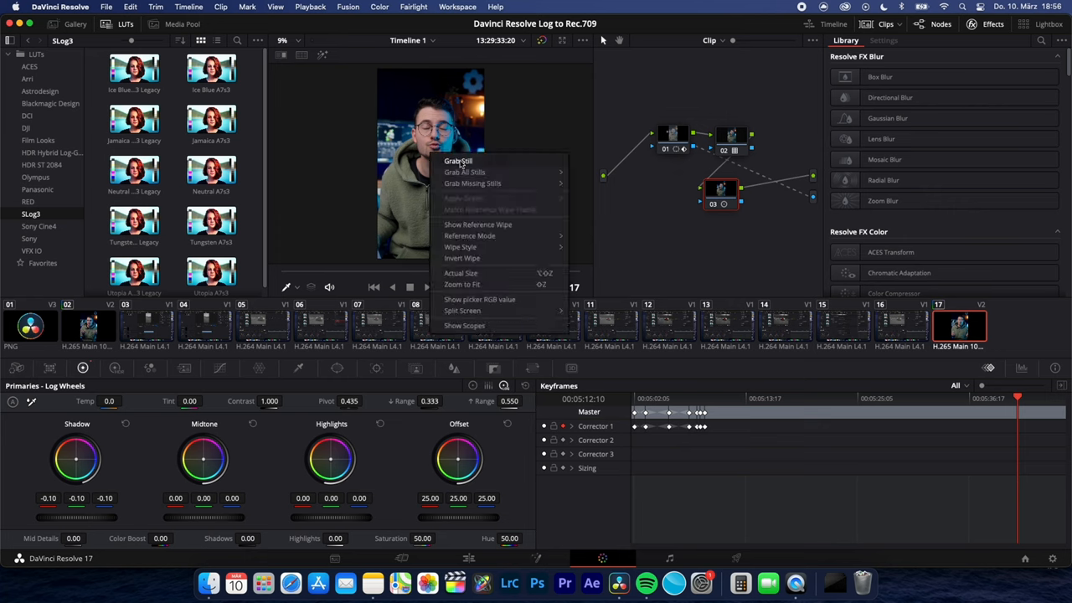
Step: Grab the graded frame as still 2.2.1 and bring up its Gallery options
click(458, 161)
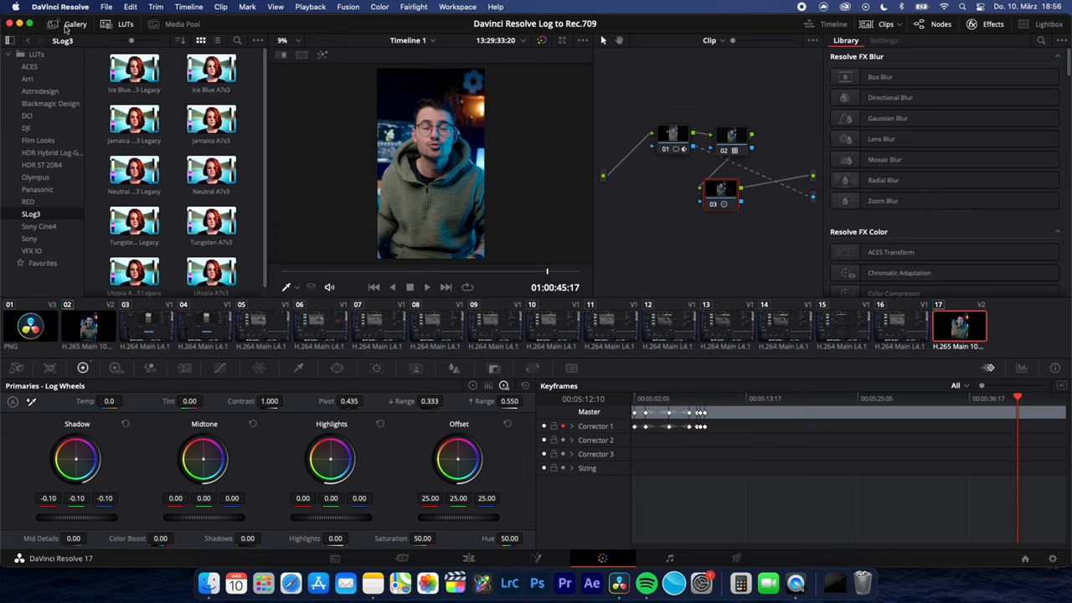
right_click(42, 88)
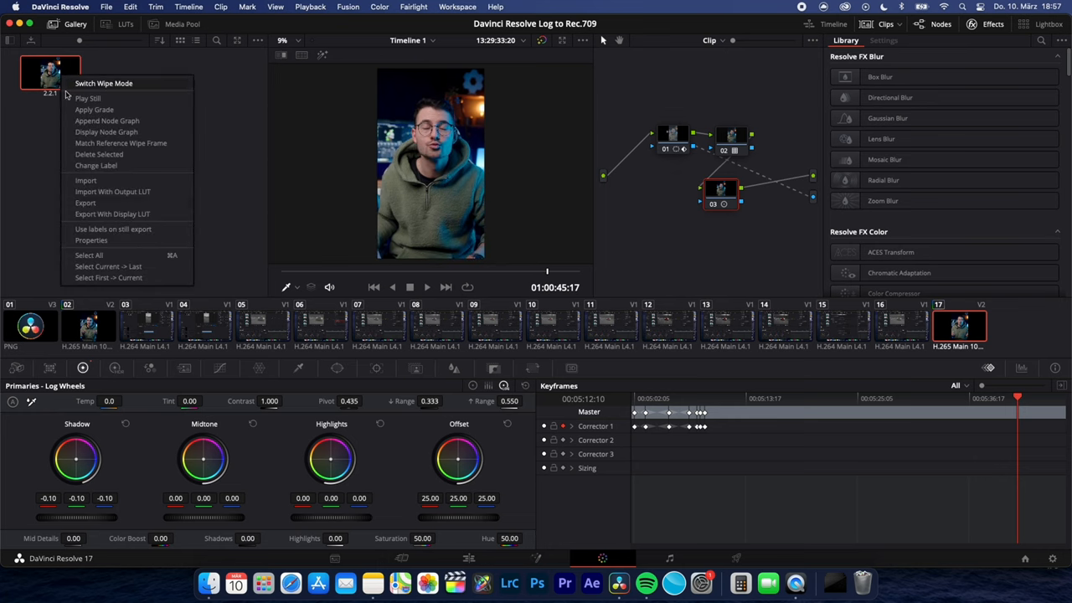
Step: Export the still to the Desktop as a JPEG named 'thumbnail'
click(84, 203)
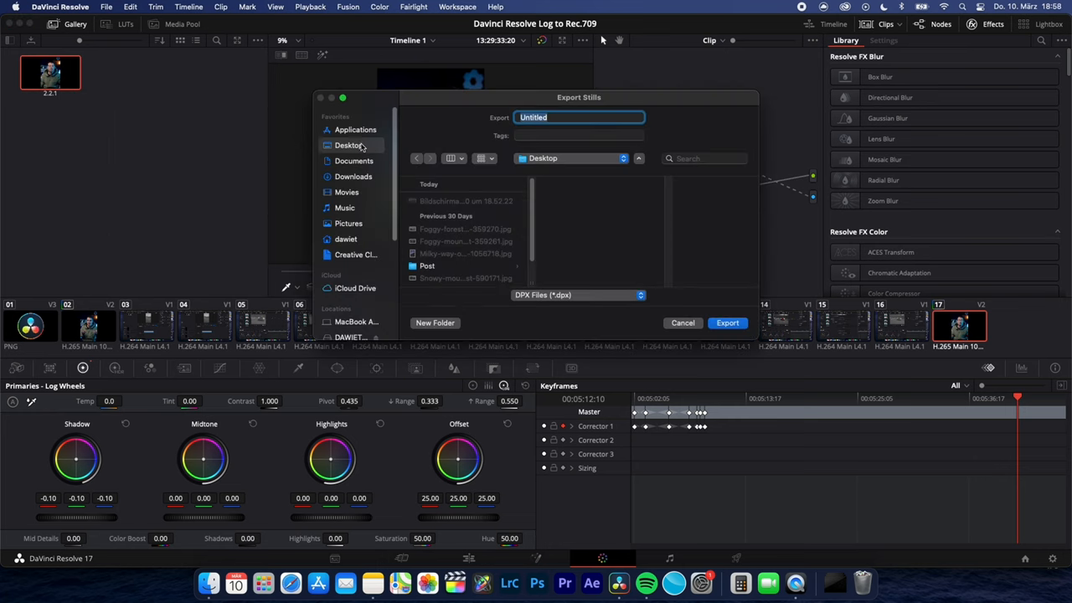
text(thumbnail)
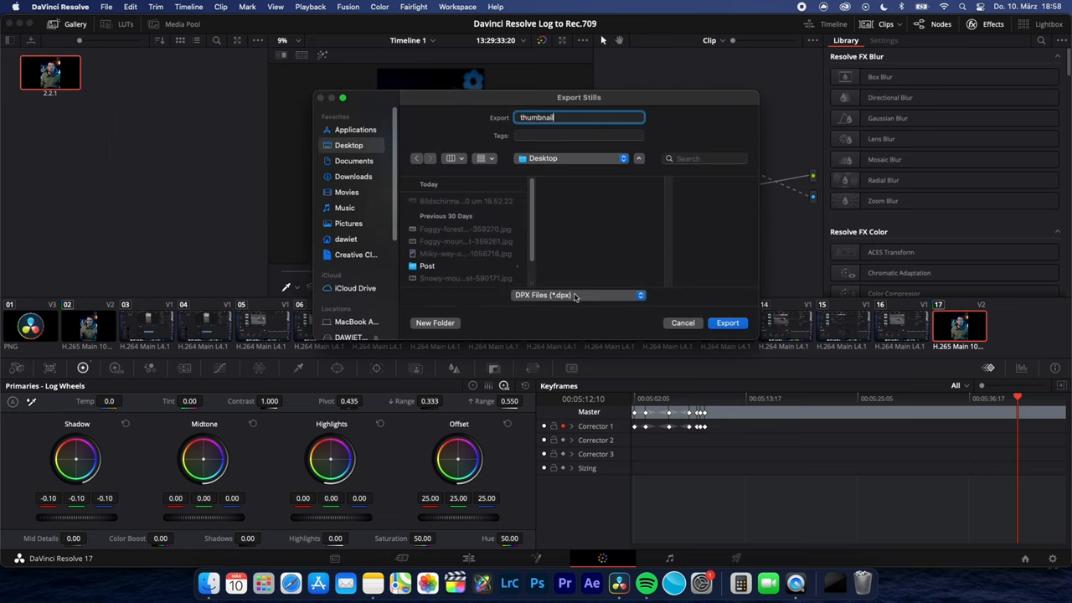
click(578, 295)
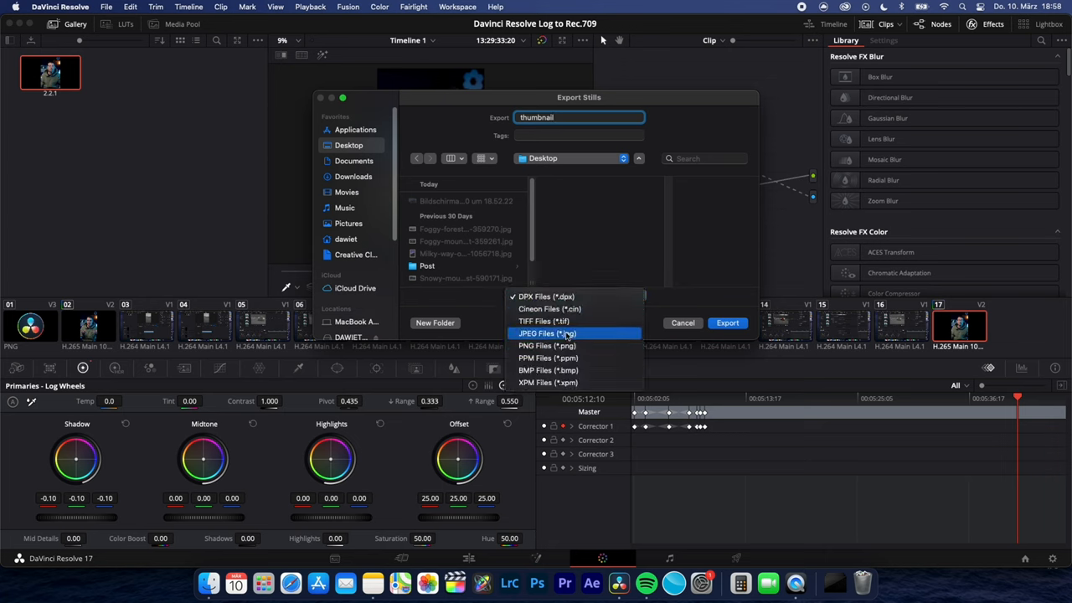
click(683, 322)
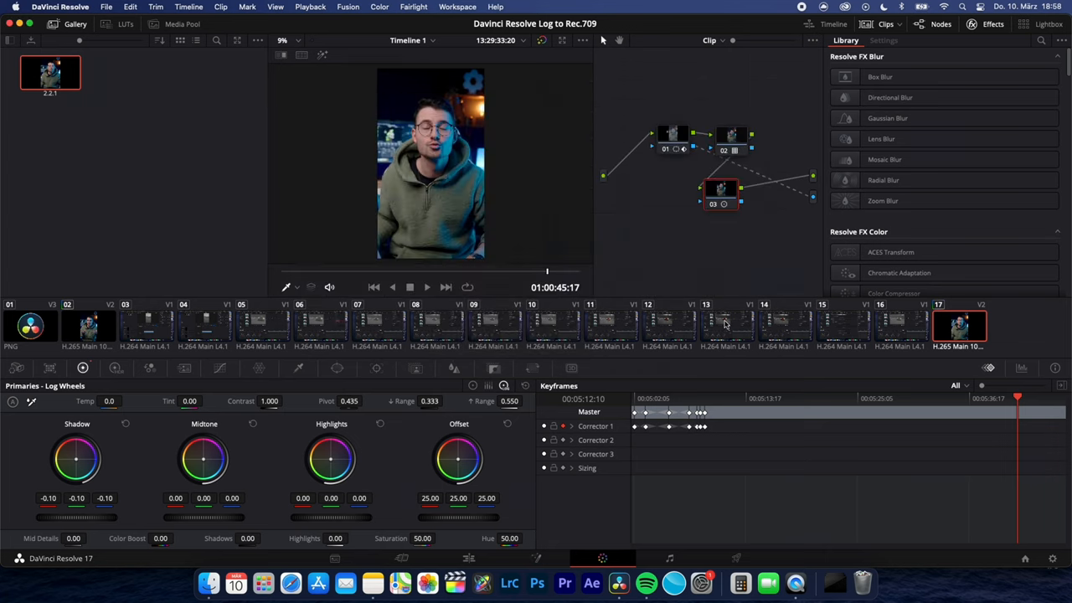